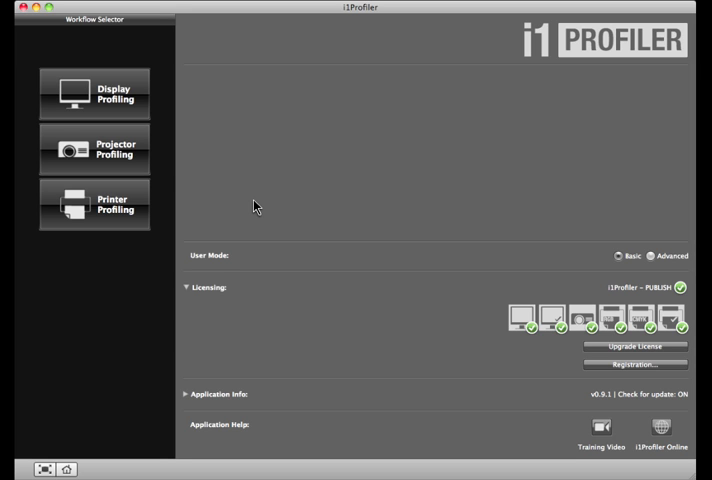
mouse_move(470, 236)
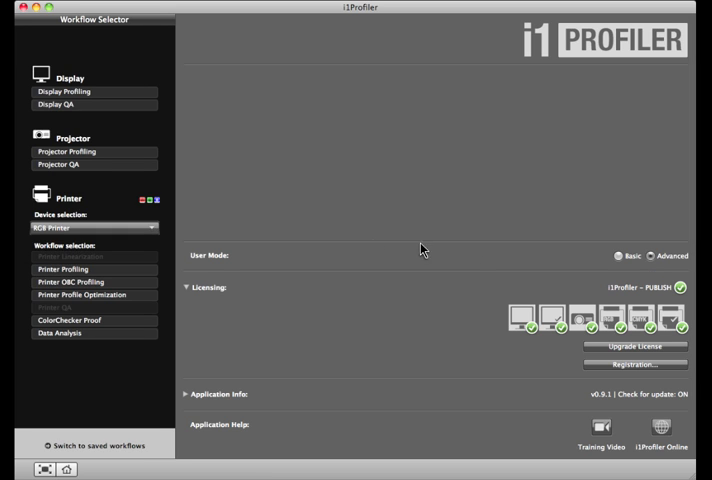
Choose the printer under Device selection and start the Printer QA workflow
left_click(94, 228)
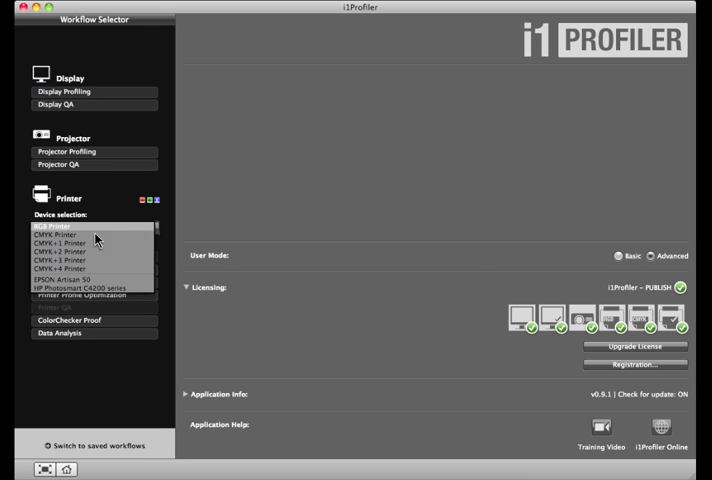
left_click(92, 240)
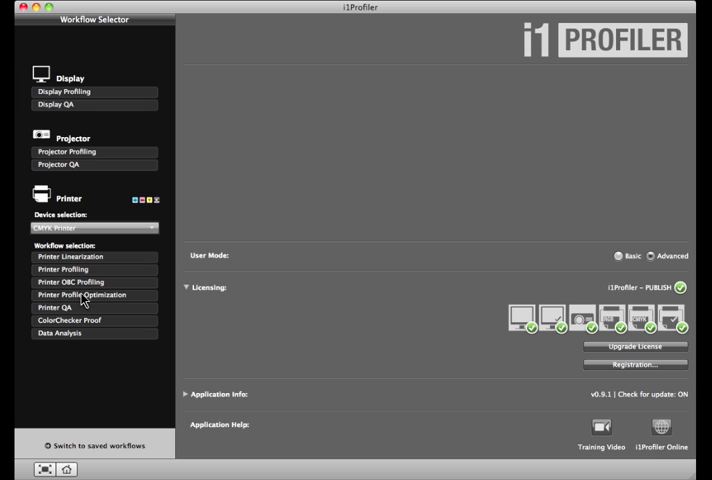
left_click(56, 308)
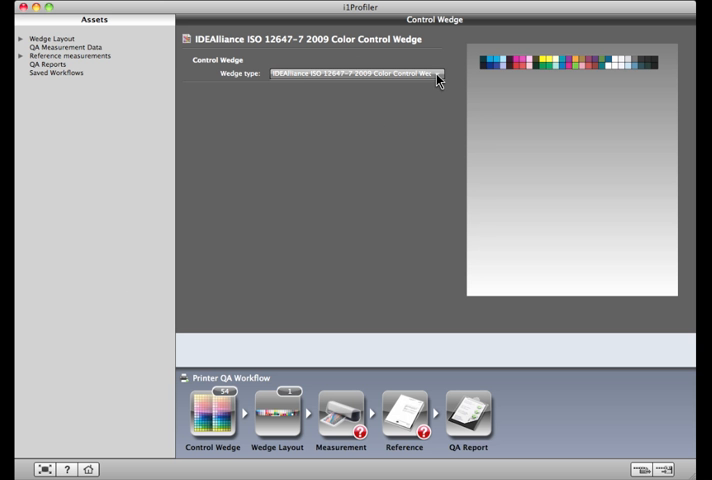
left_click(436, 72)
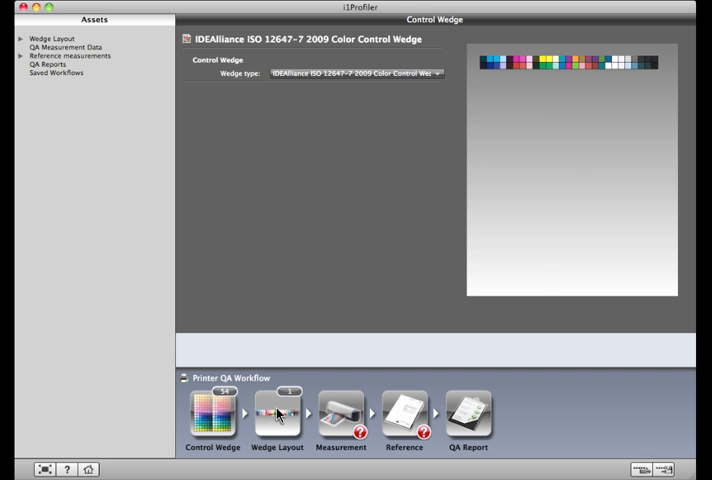
Save the control wedge chart layout and advance to the Measurement step
left_click(276, 412)
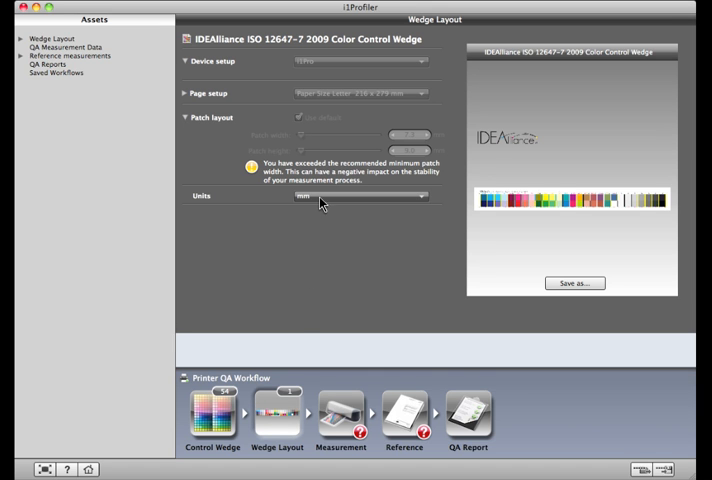
mouse_move(348, 108)
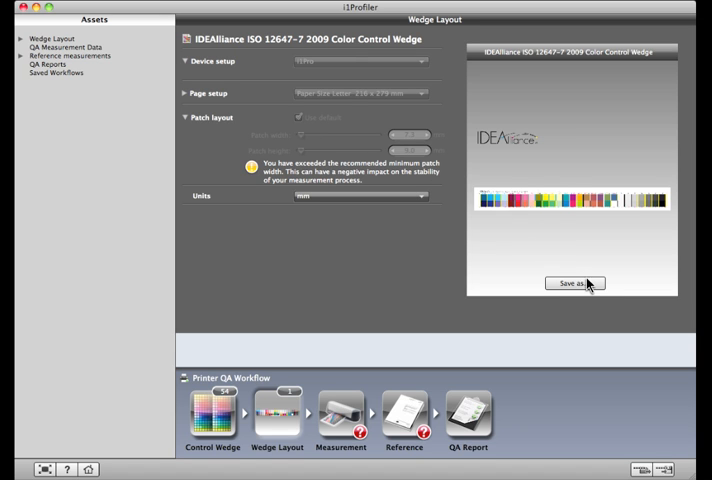
left_click(572, 284)
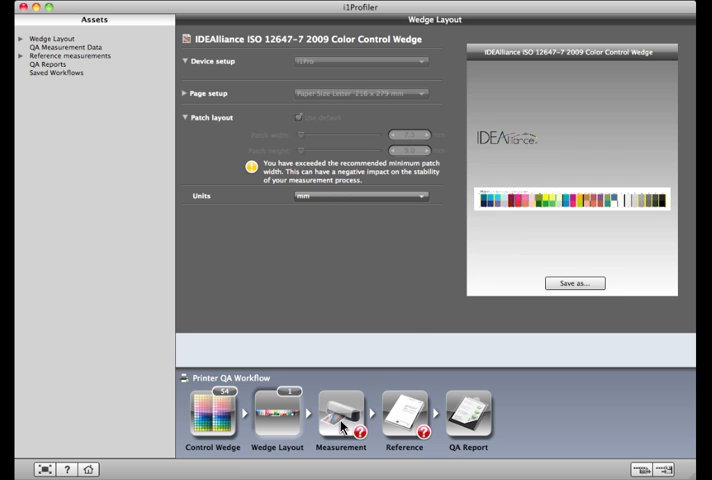
left_click(340, 412)
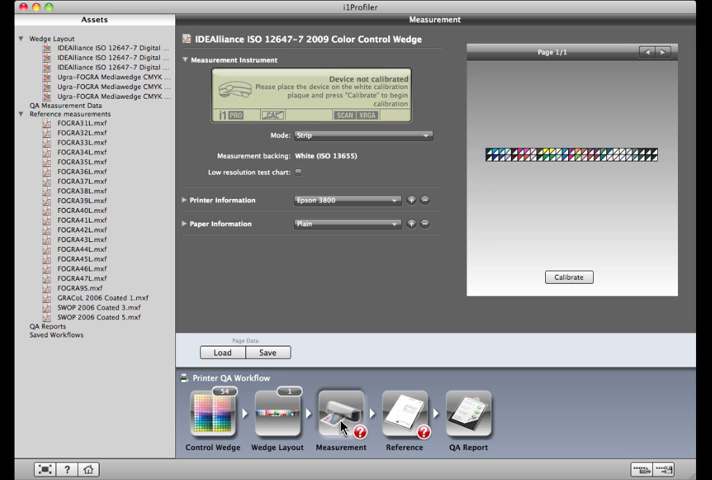
mouse_move(504, 320)
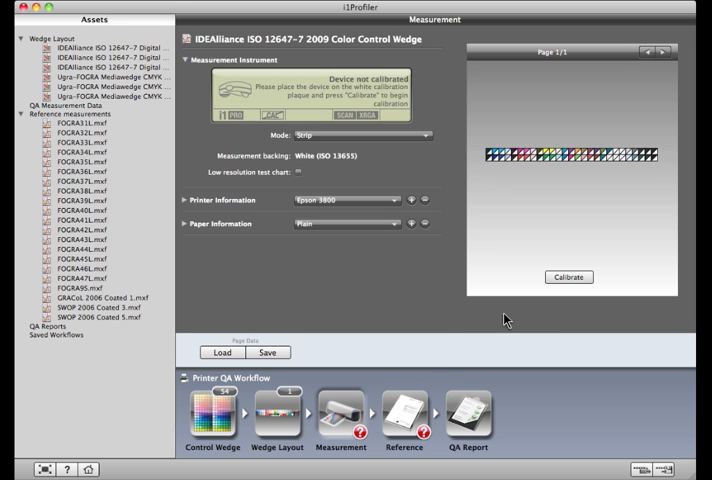
Calibrate the instrument on its calibration tile so it can read the wedge
left_click(568, 276)
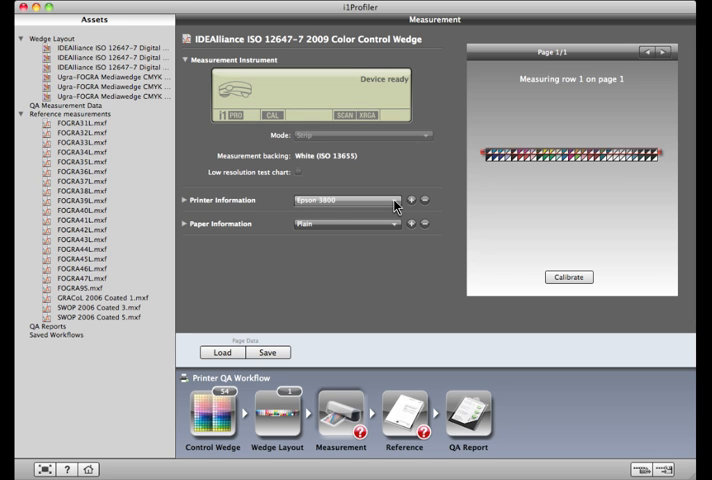
Add a new printer named Proofer under Printer Information for this measurement
left_click(344, 200)
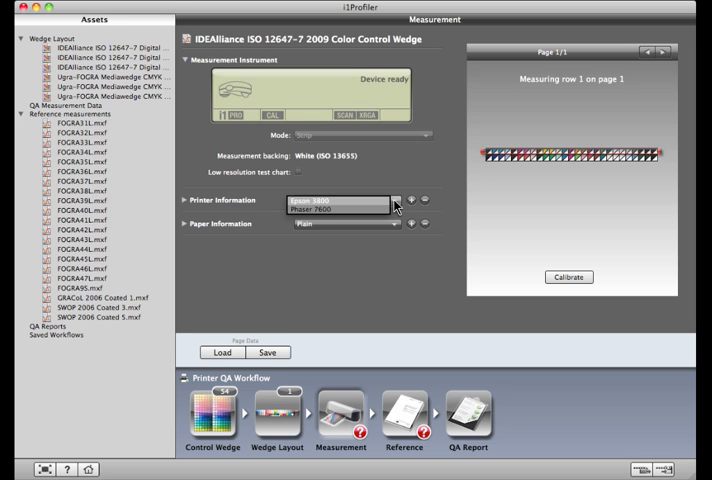
left_click(338, 204)
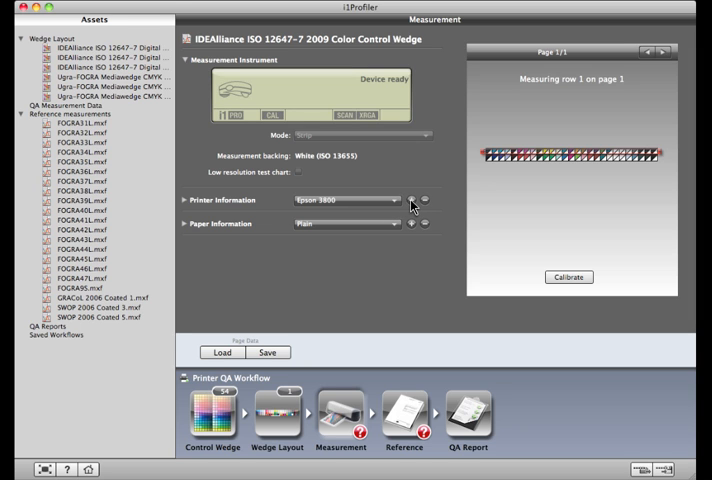
left_click(412, 200)
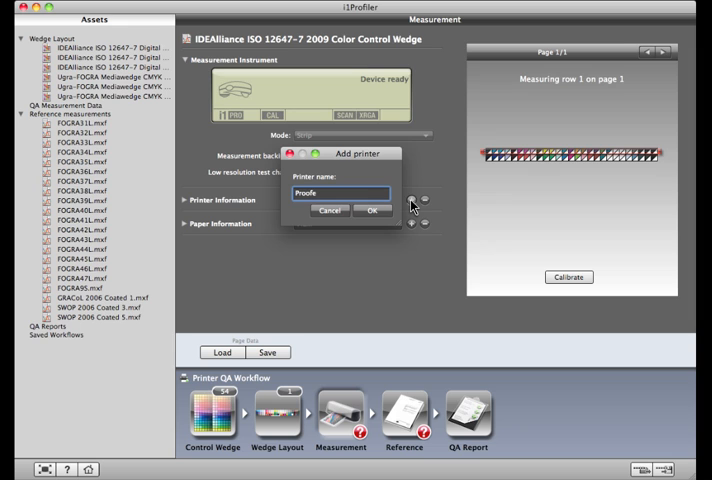
left_click(374, 210)
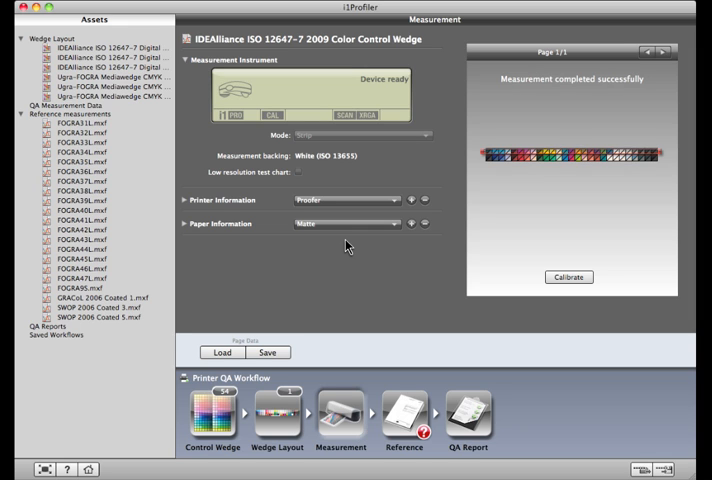
mouse_move(584, 96)
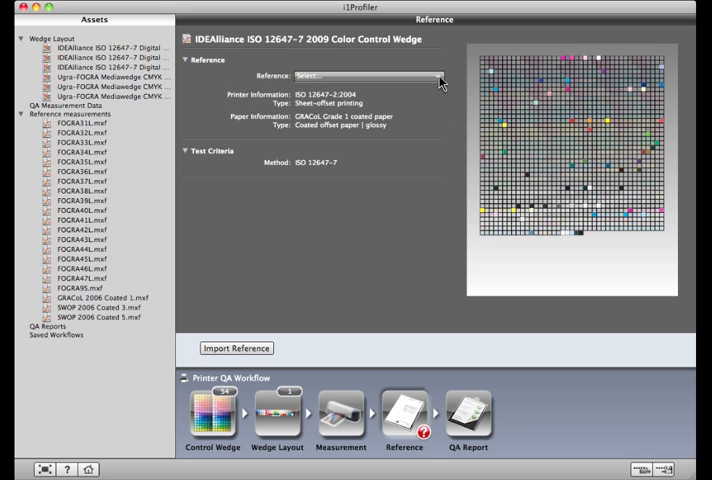
Bring up the reference list to choose GRACoL 2006 Coated 1.mxf
left_click(370, 76)
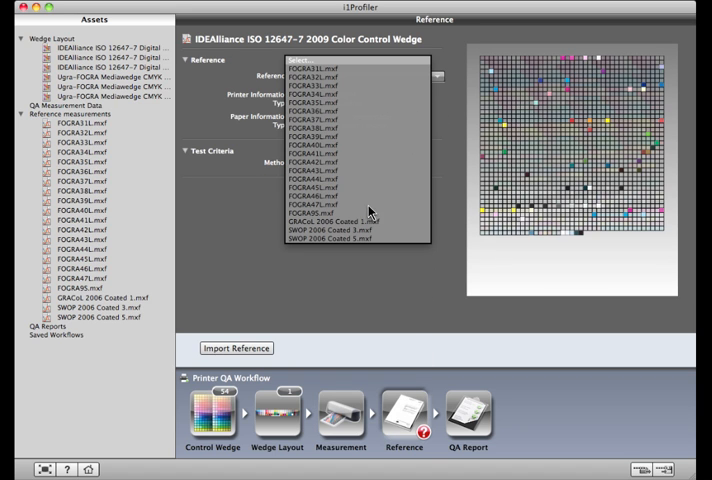
mouse_move(360, 220)
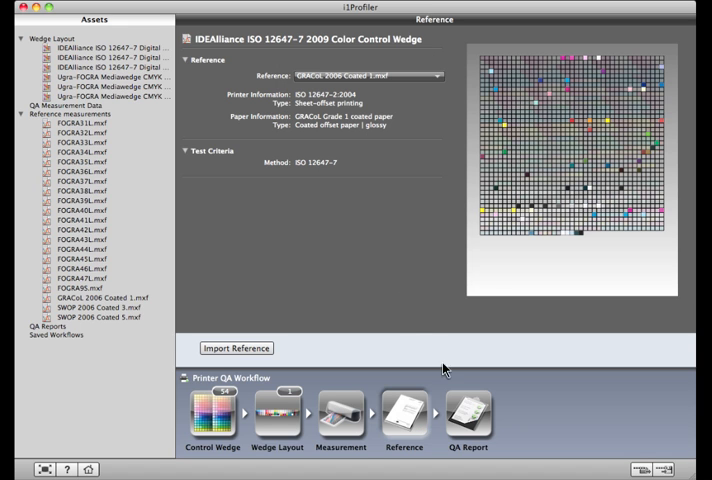
Generate the QA report showing PASS against GRACoL 2006 Coated 1
left_click(468, 412)
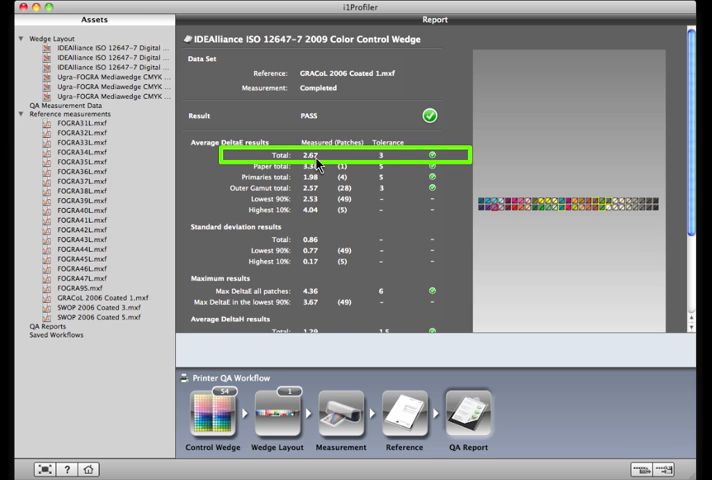
left_click(318, 166)
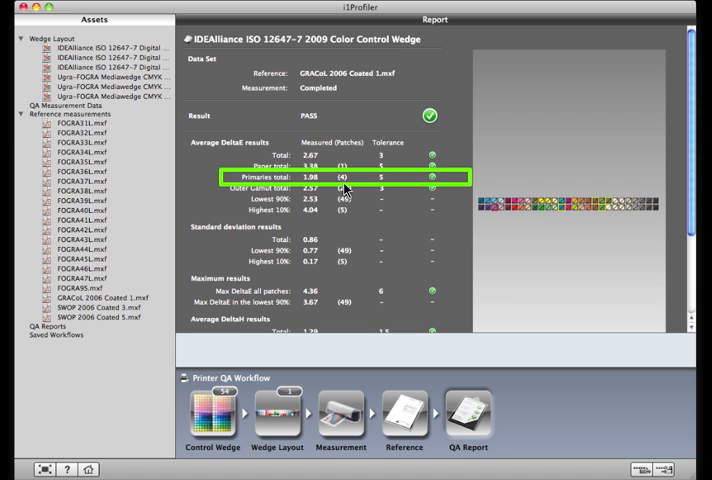
left_click(344, 188)
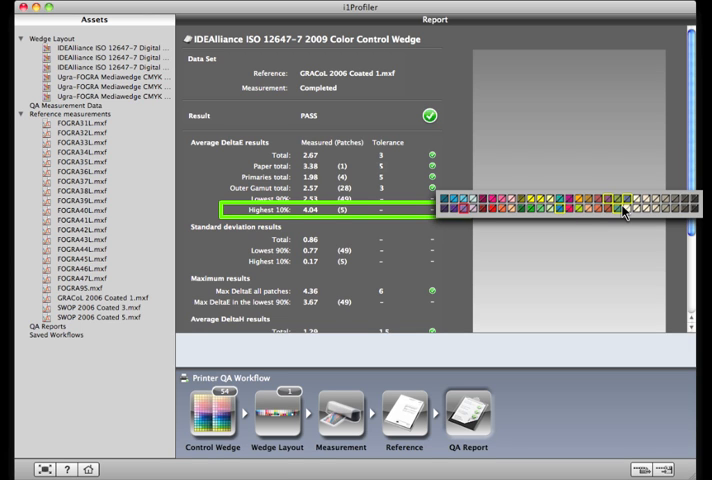
mouse_move(500, 214)
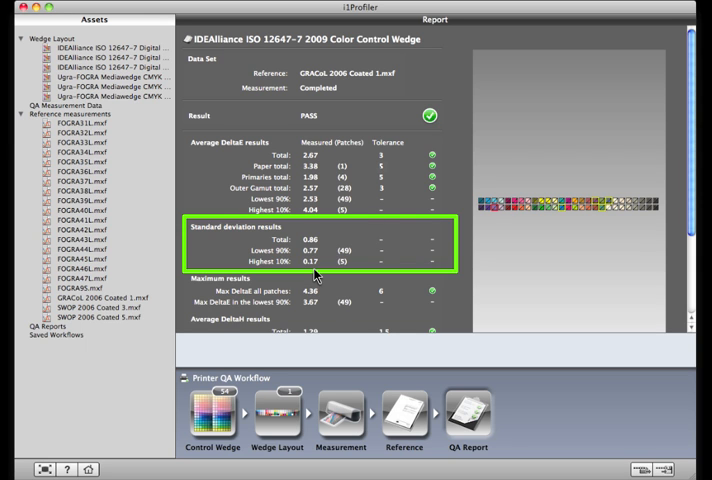
Save the passing QA report as 'Proofer 1'
scroll("down", 3)
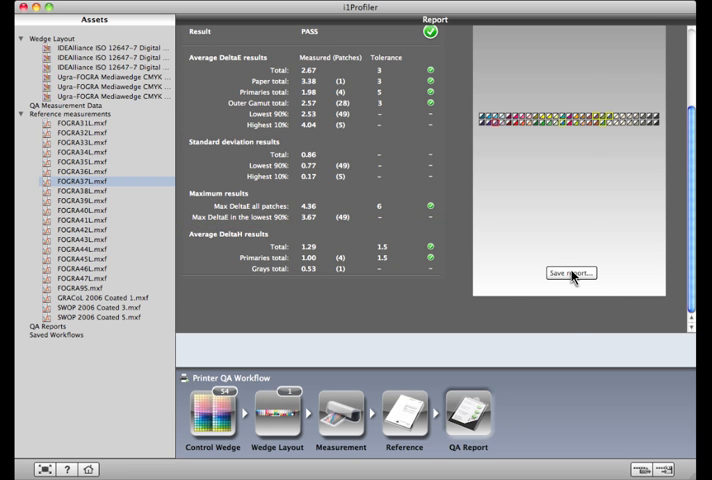
left_click(572, 272)
type("Proofer 1")
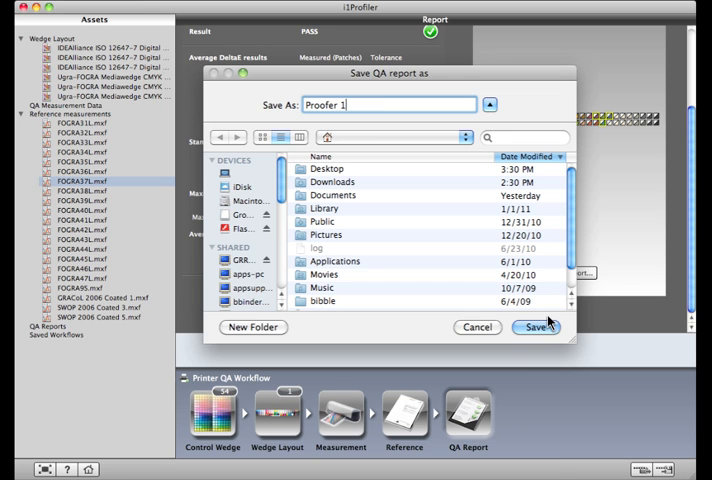
left_click(536, 328)
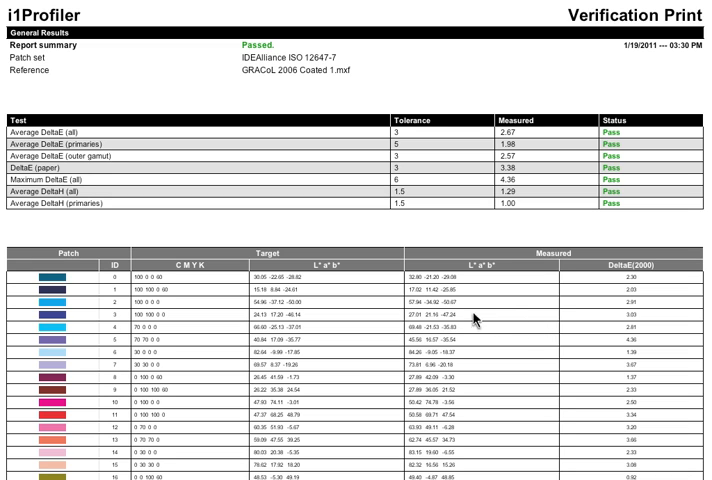
left_click(190, 280)
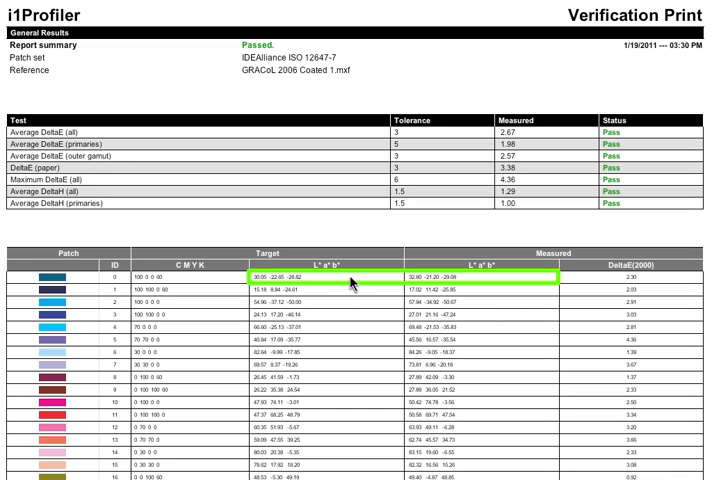
mouse_move(460, 290)
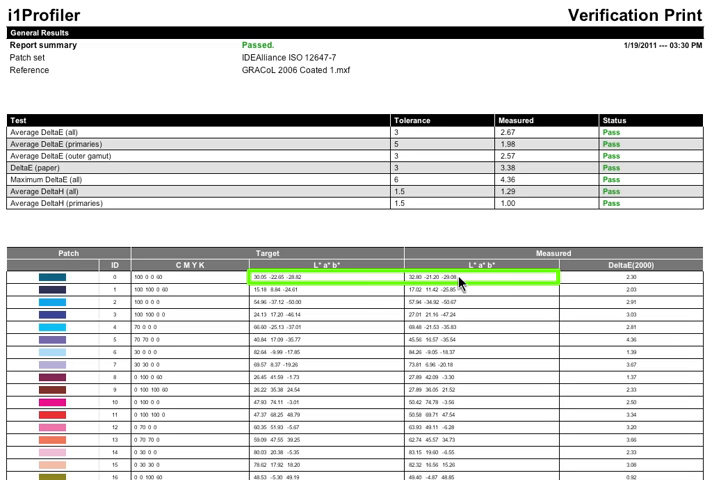
left_click(650, 284)
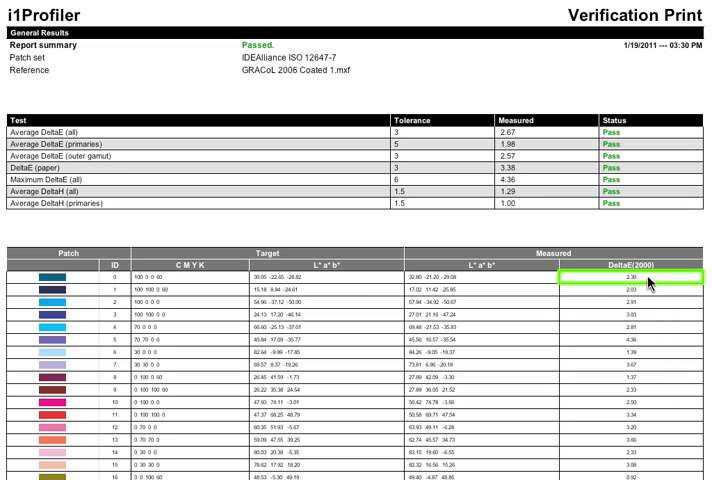